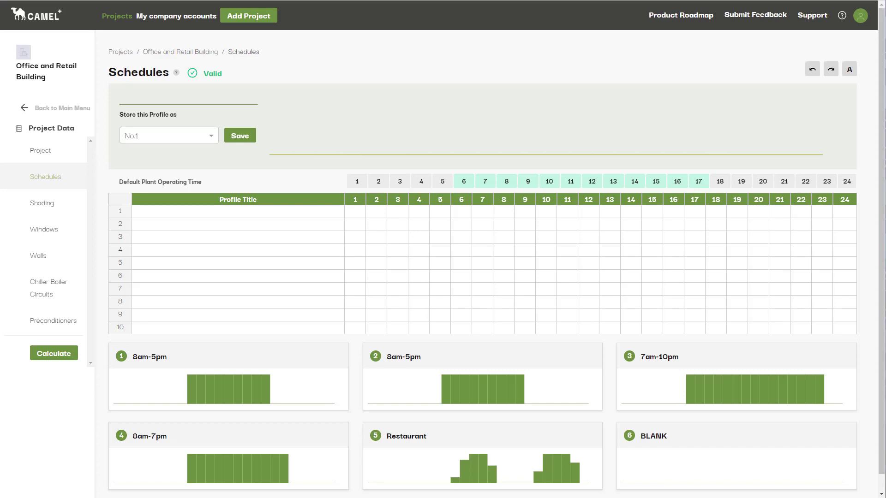
Name the first profile 8am-5pm at 100% for hours 9–17, add Restaurant, and preview 8am-5pm's graph
left_click(237, 211)
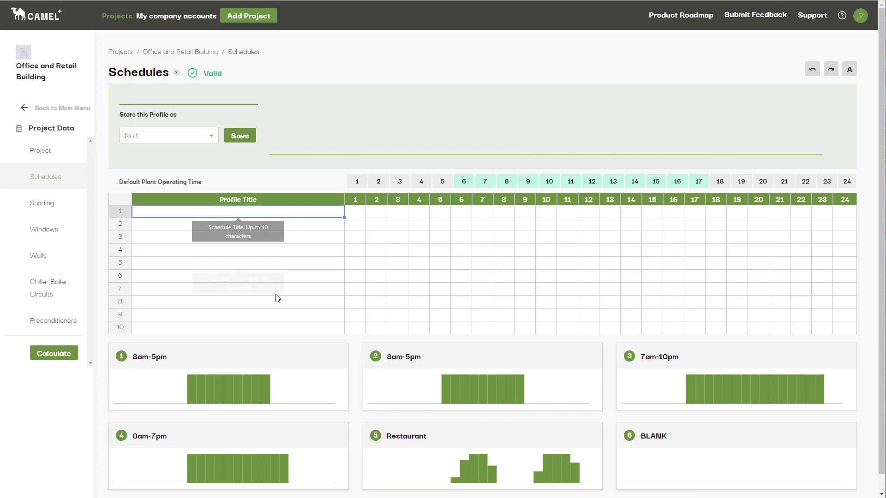
type("8am-5pm")
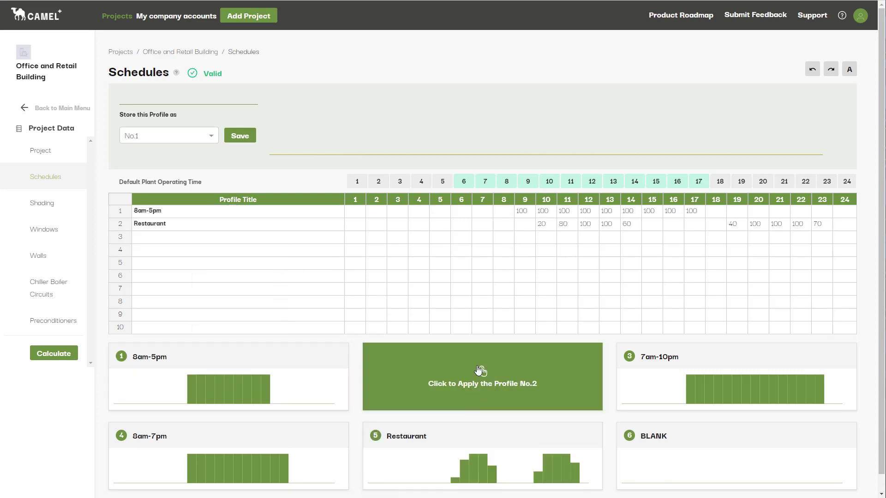
left_click(481, 377)
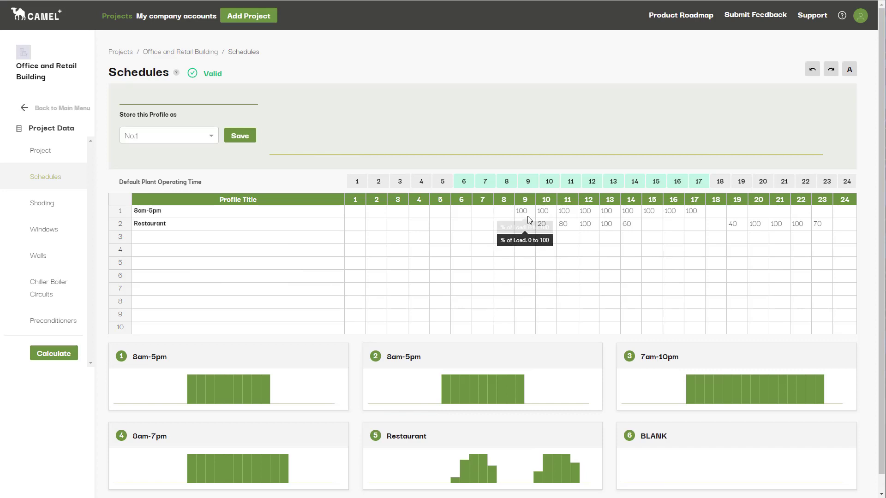
left_click(524, 210)
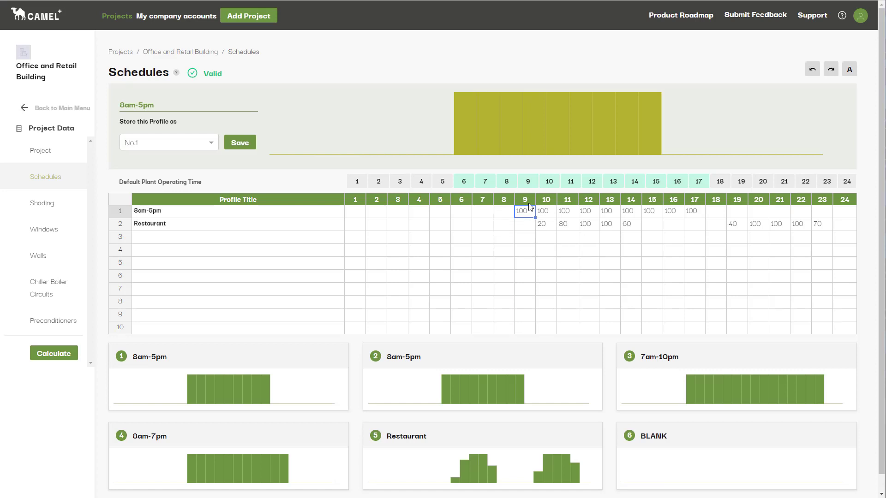
mouse_move(524, 213)
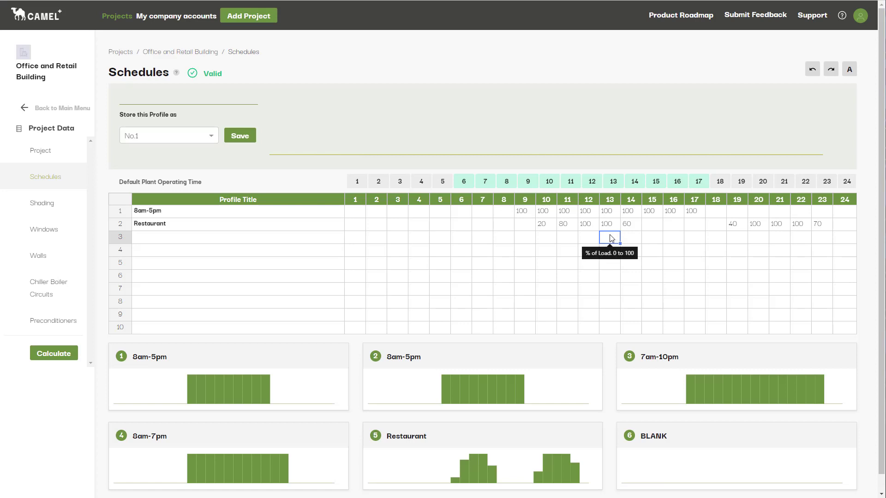
mouse_move(353, 132)
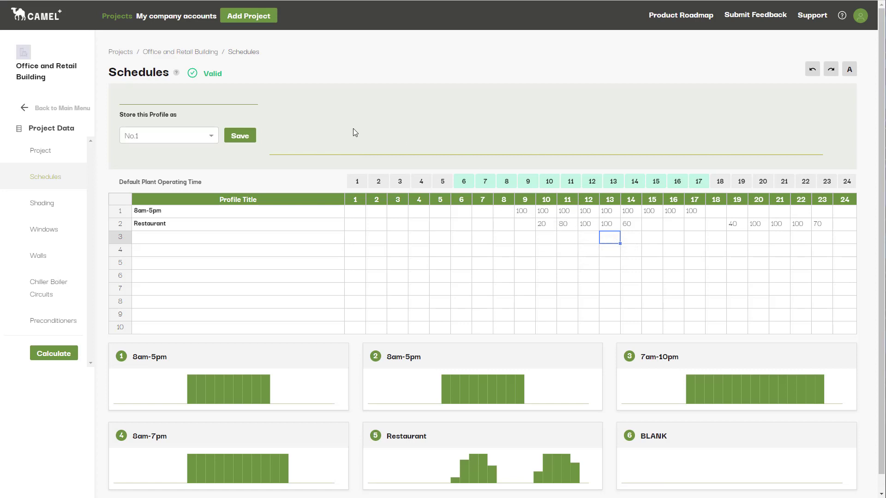
mouse_move(231, 147)
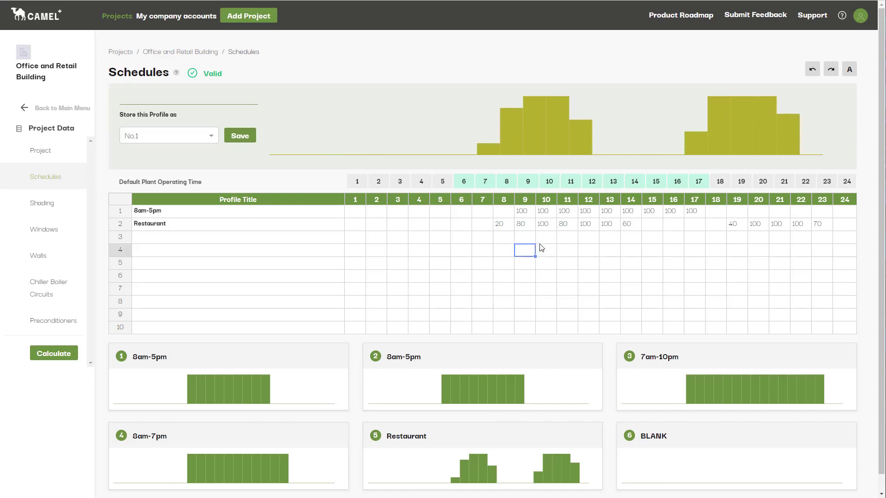
Shift the Restaurant row's morning loads earlier and rename it Restaurant 2
left_click(566, 223)
type("100")
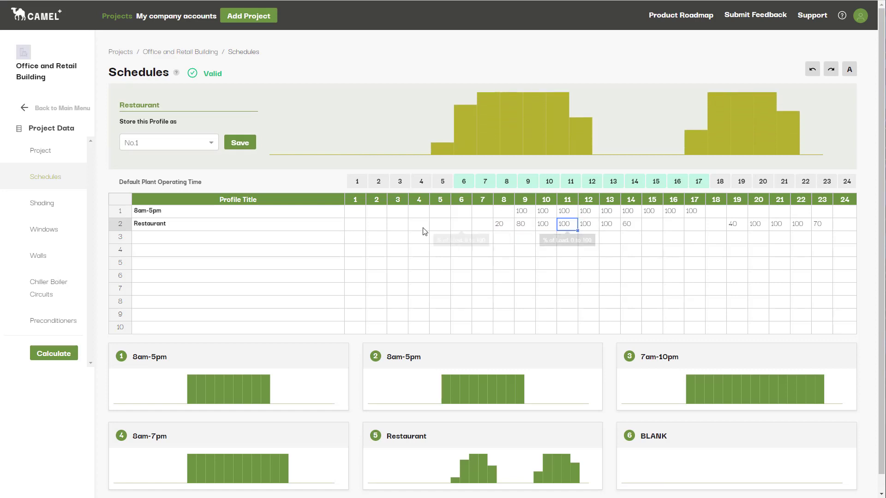
left_click(237, 223)
type(" 2")
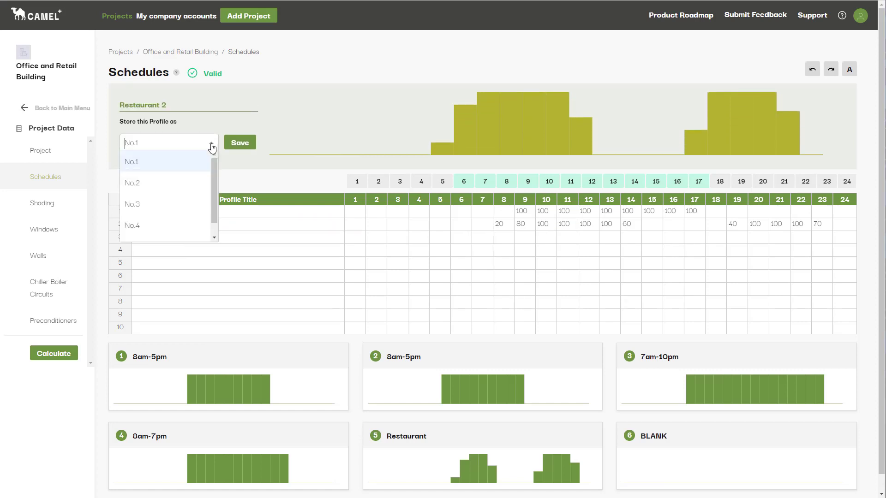
Store Restaurant 2 as preset No.2, confirming the overwrite and success message
left_click(133, 183)
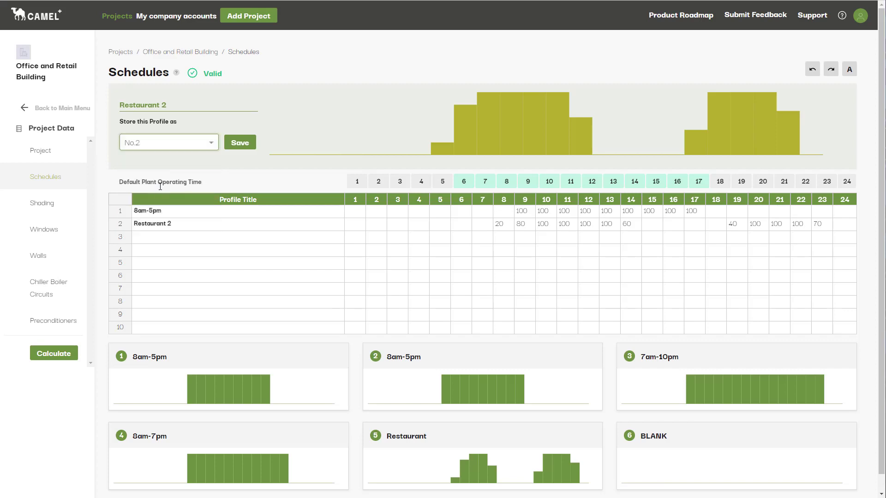
left_click(240, 142)
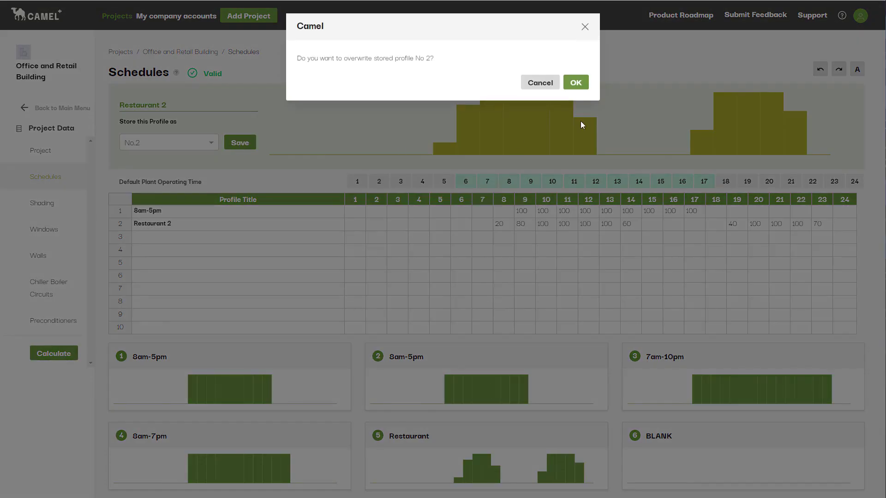
left_click(575, 82)
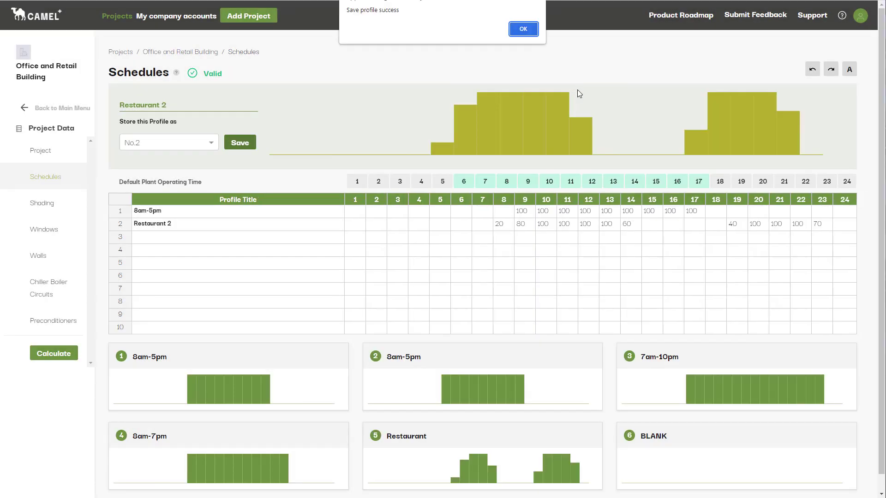
left_click(523, 29)
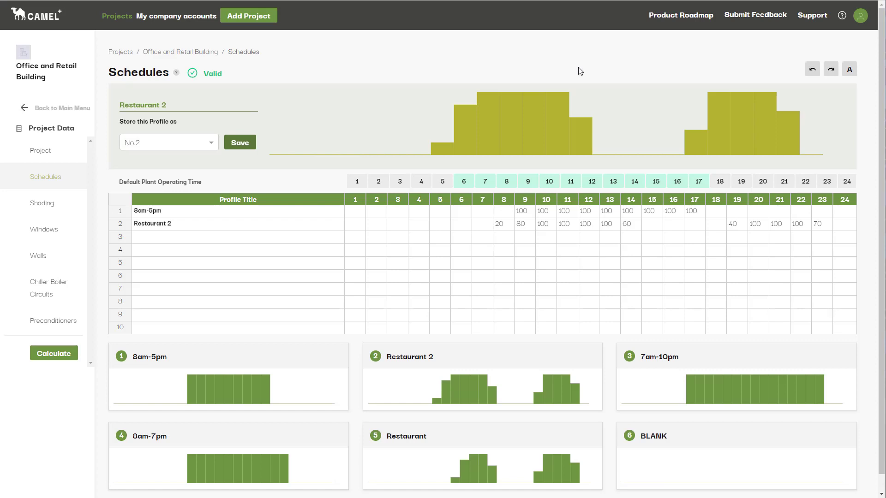
mouse_move(525, 60)
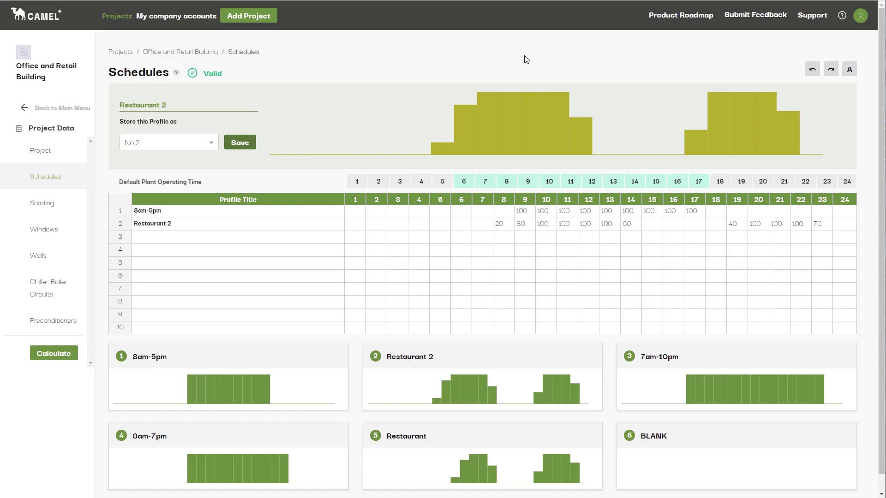